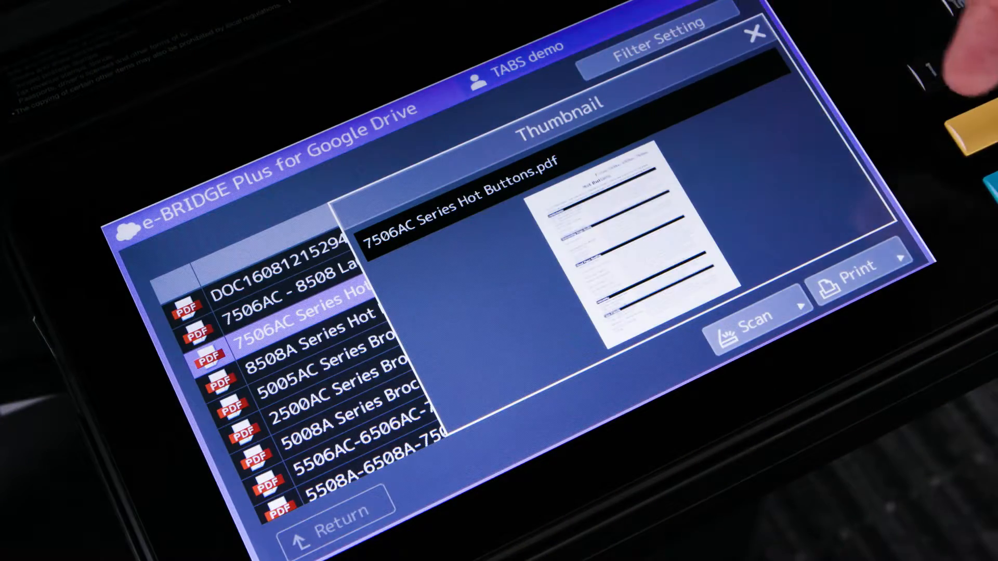
# Close the Thumbnail preview and return to the Google Drive list of PDF files
pyautogui.click(861, 266)
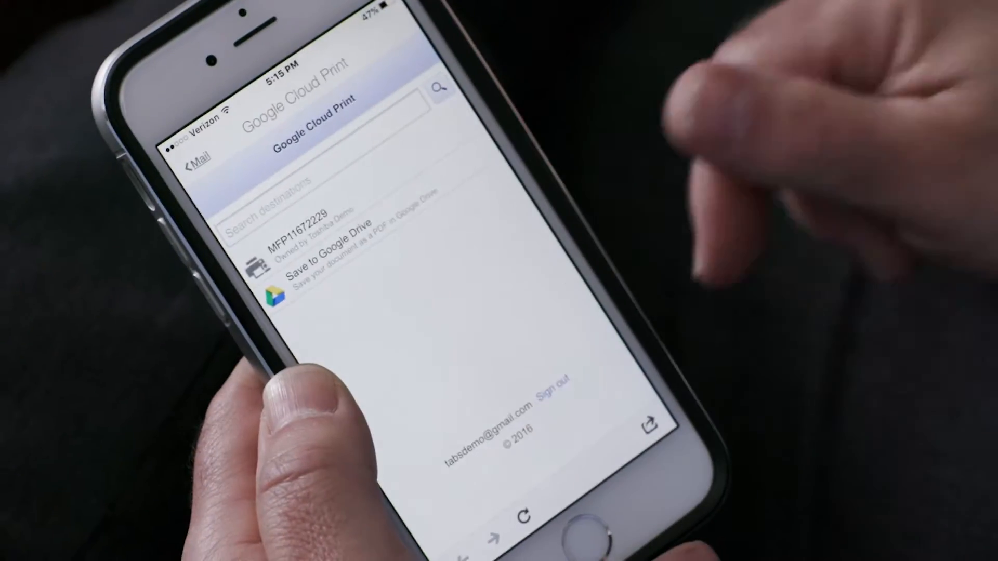
pyautogui.click(312, 229)
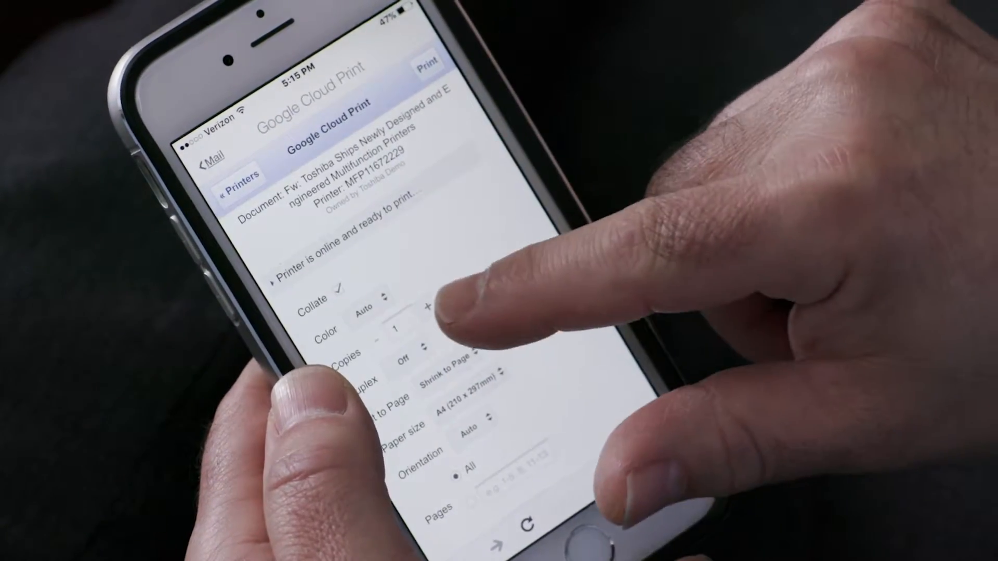
pyautogui.click(426, 308)
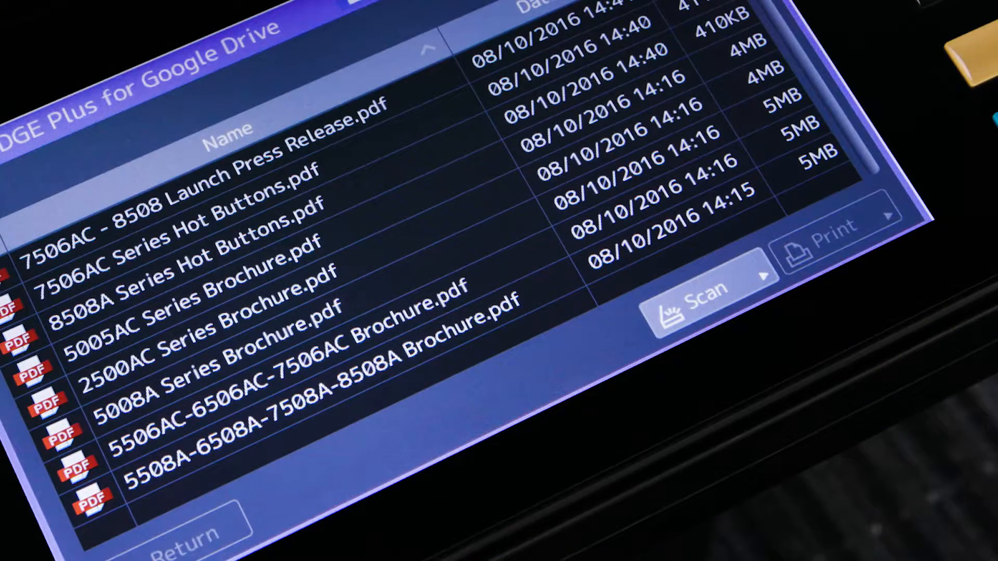
pyautogui.click(699, 296)
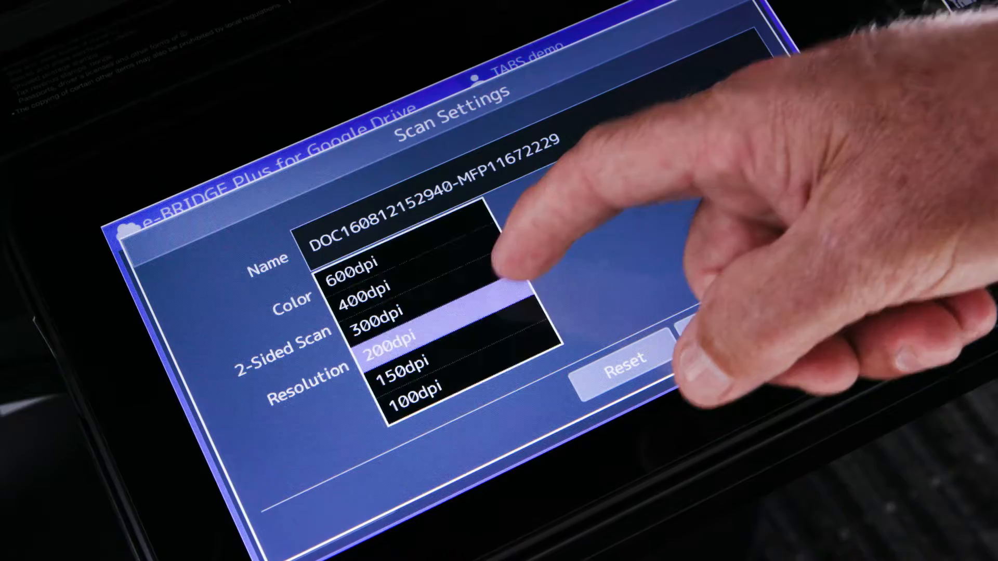
# Set scan resolution to 300dpi and start the searchable PDF scan with English OCR
pyautogui.click(375, 317)
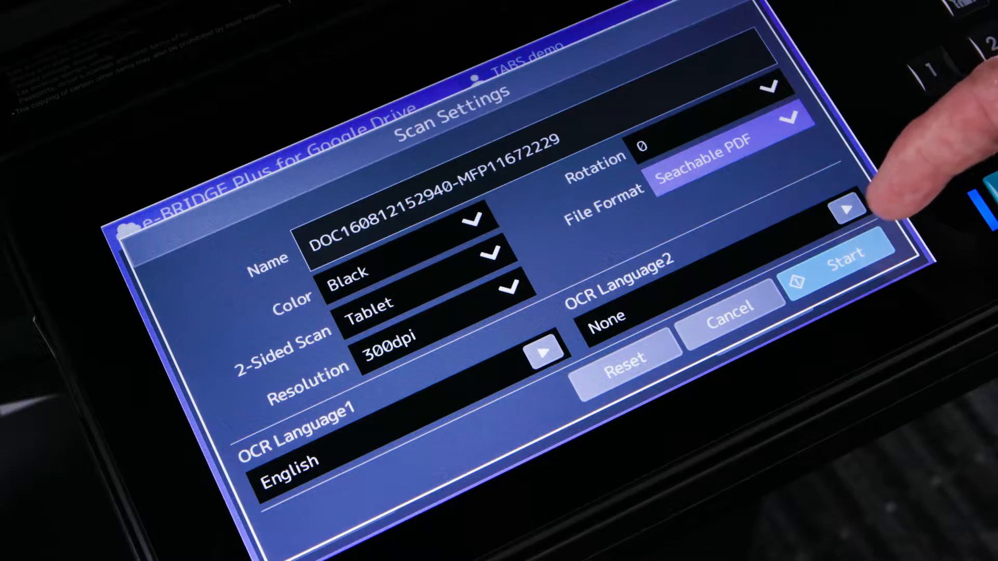
pyautogui.click(844, 264)
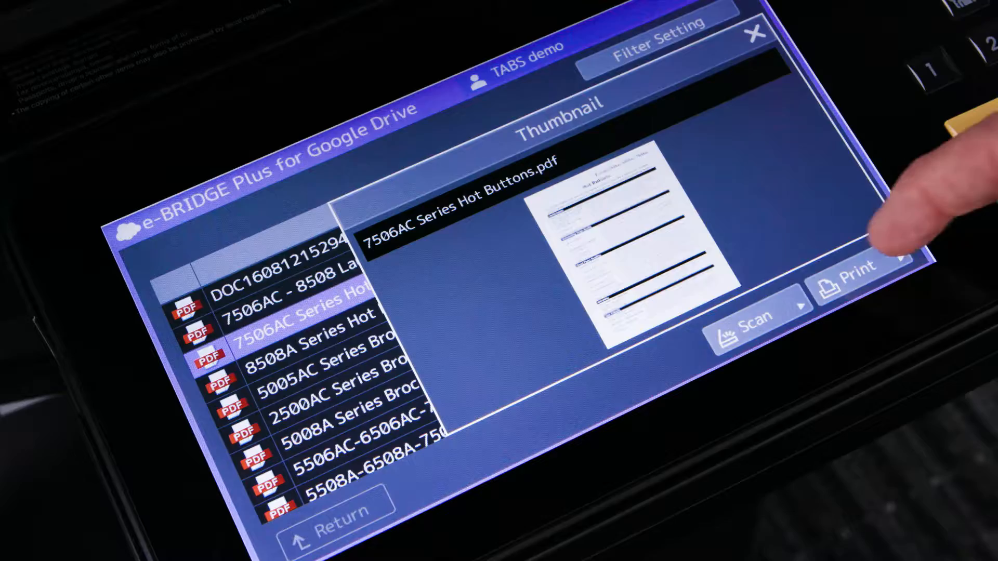
# Print the previewed 7506AC Series Hot Buttons.pdf
pyautogui.click(852, 278)
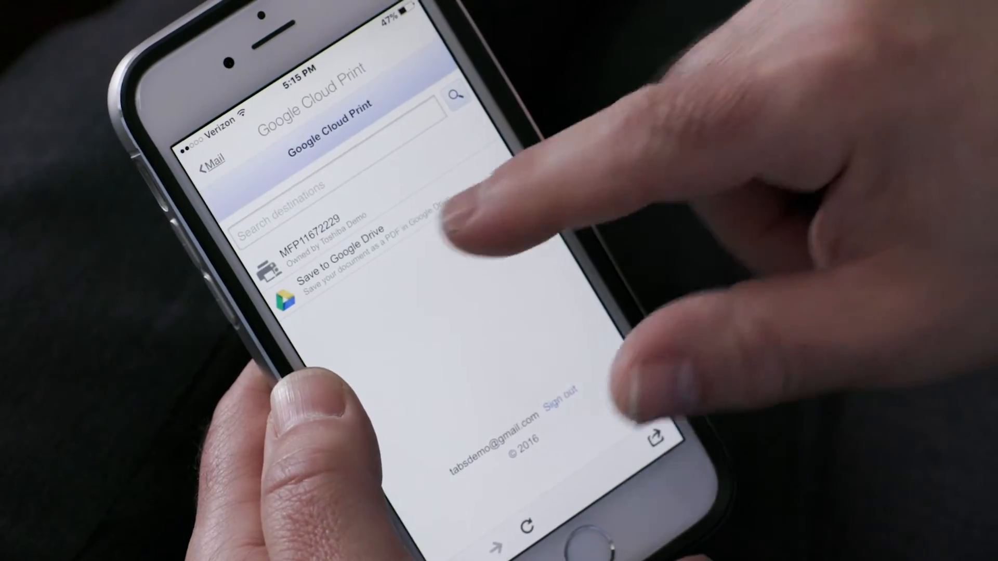
# Print the Toshiba email on MFP11672229 with 2 copies
pyautogui.click(331, 242)
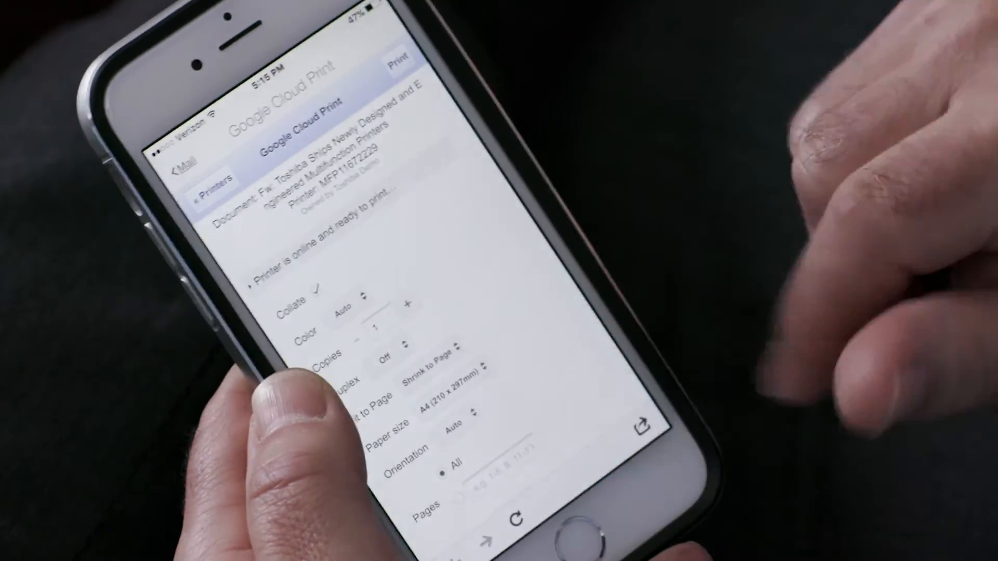
pyautogui.click(408, 306)
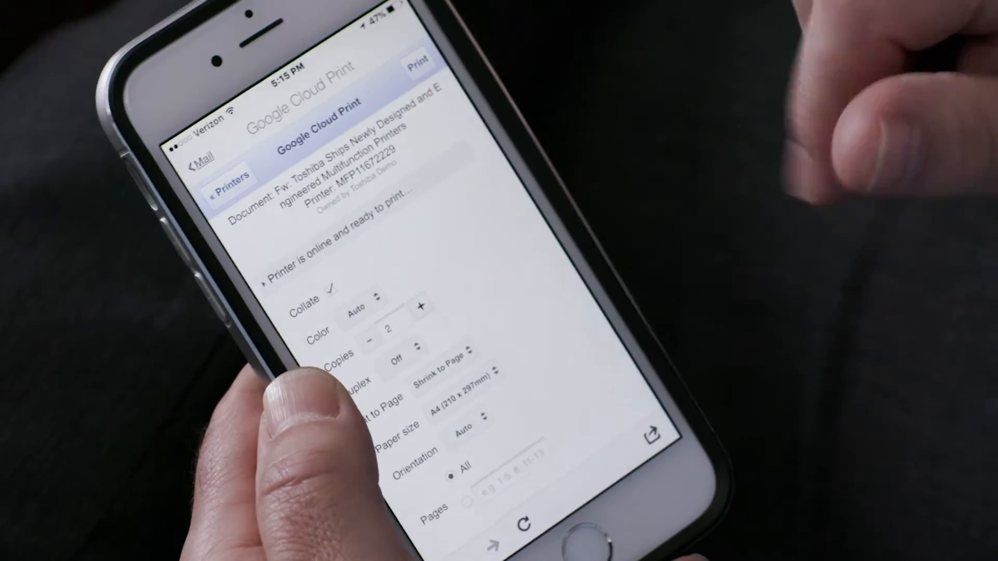
pyautogui.click(417, 62)
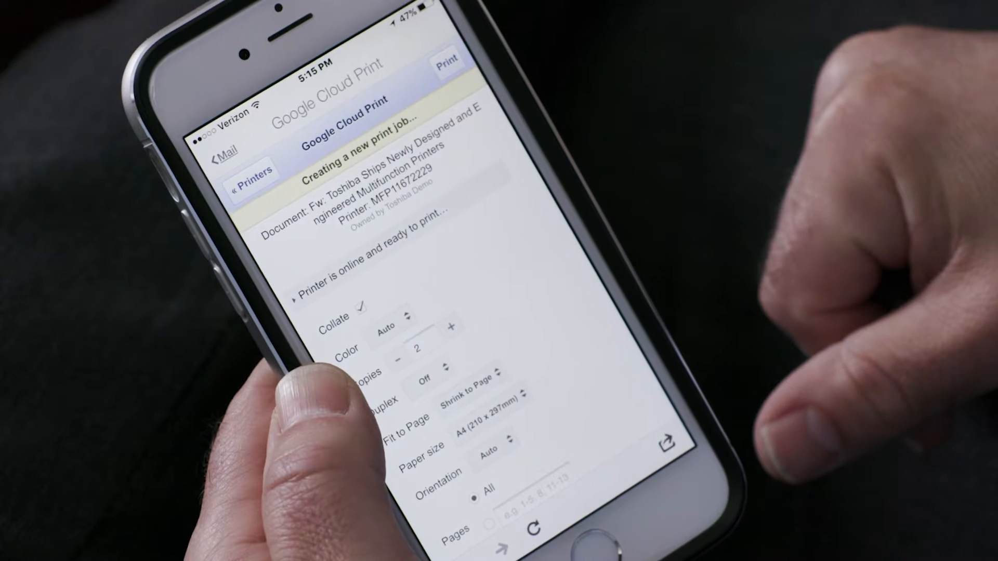